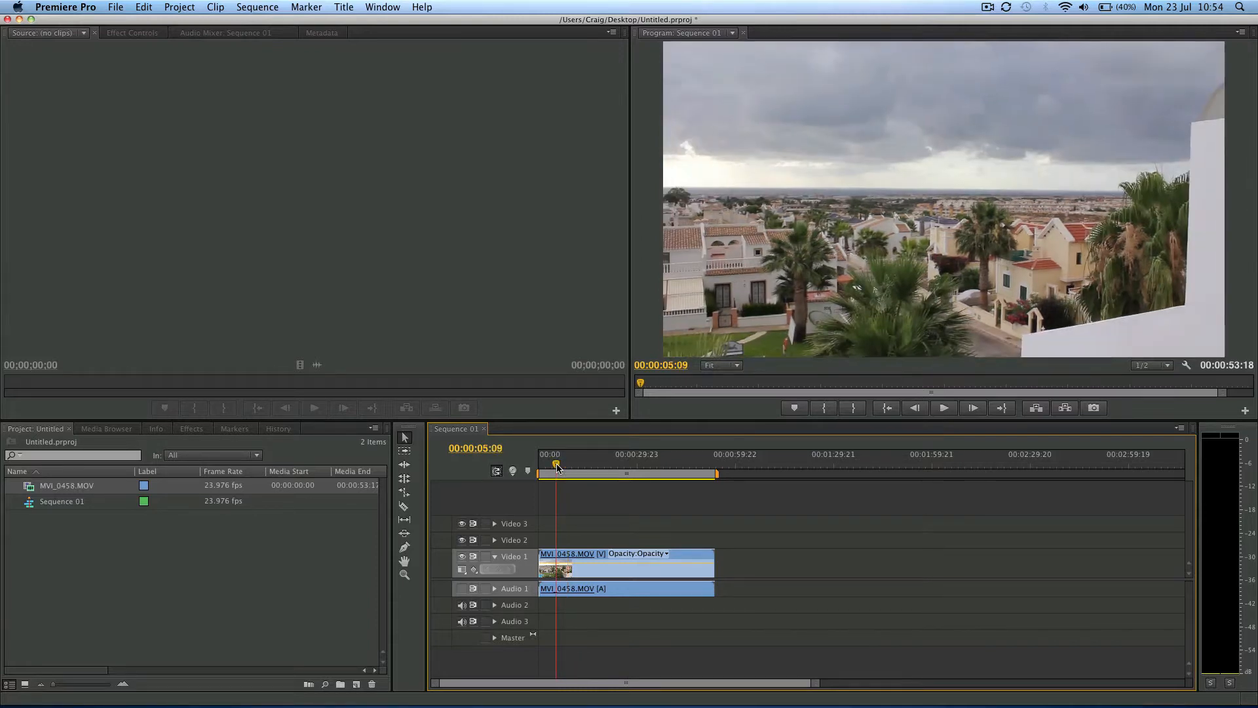
Play the sequence, stop it, and return the playhead to the start.
click(943, 408)
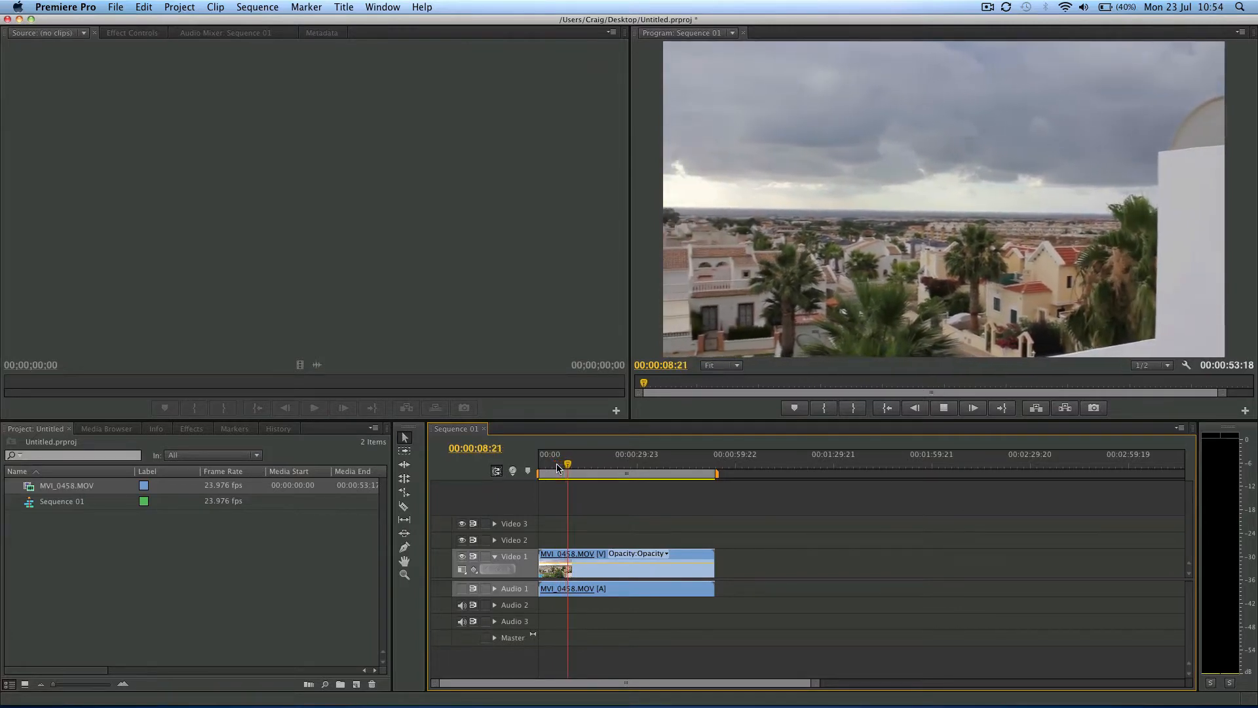
click(556, 465)
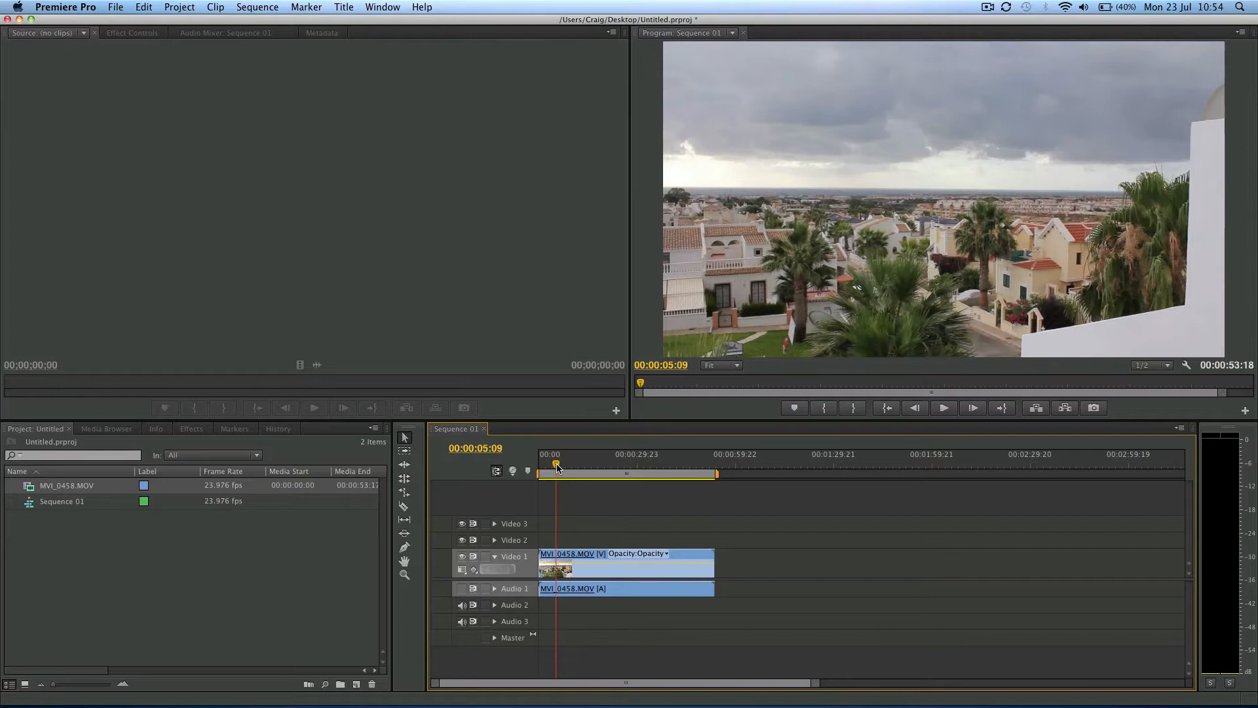
drag(557, 465, 553, 465)
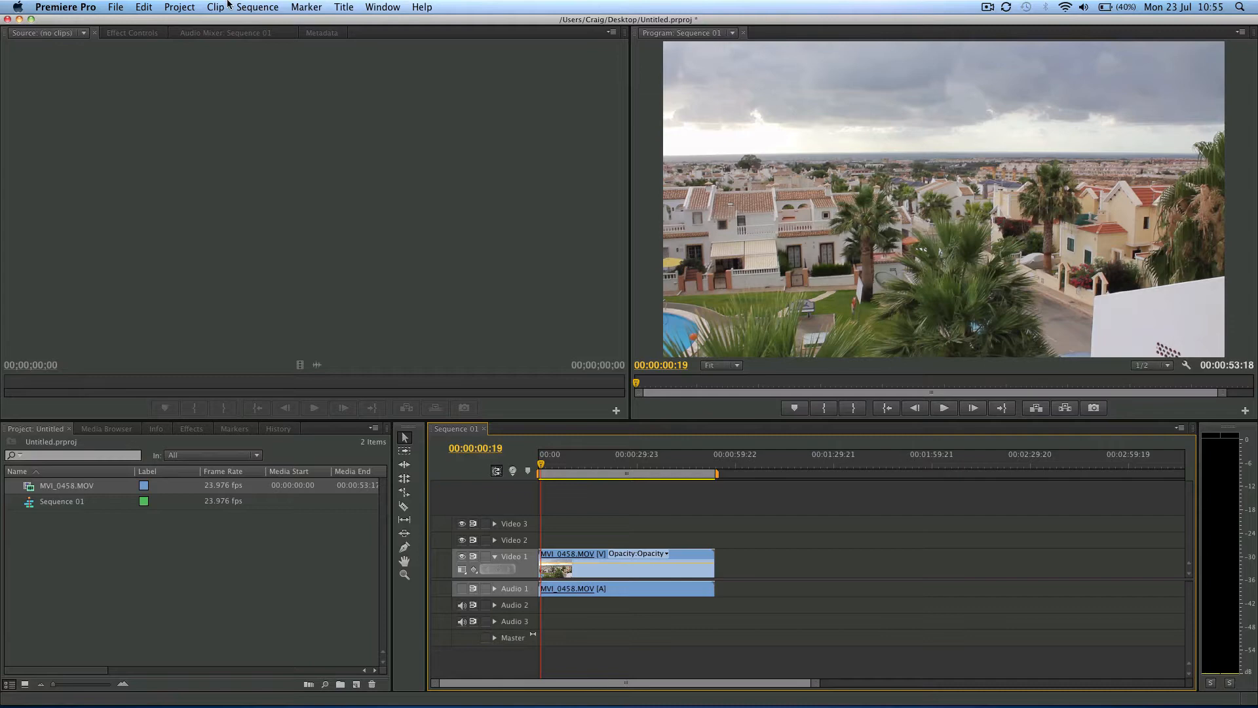
Add one Standard audio track, Audio 4, after Audio 3 via Sequence > Add Tracks.
click(257, 6)
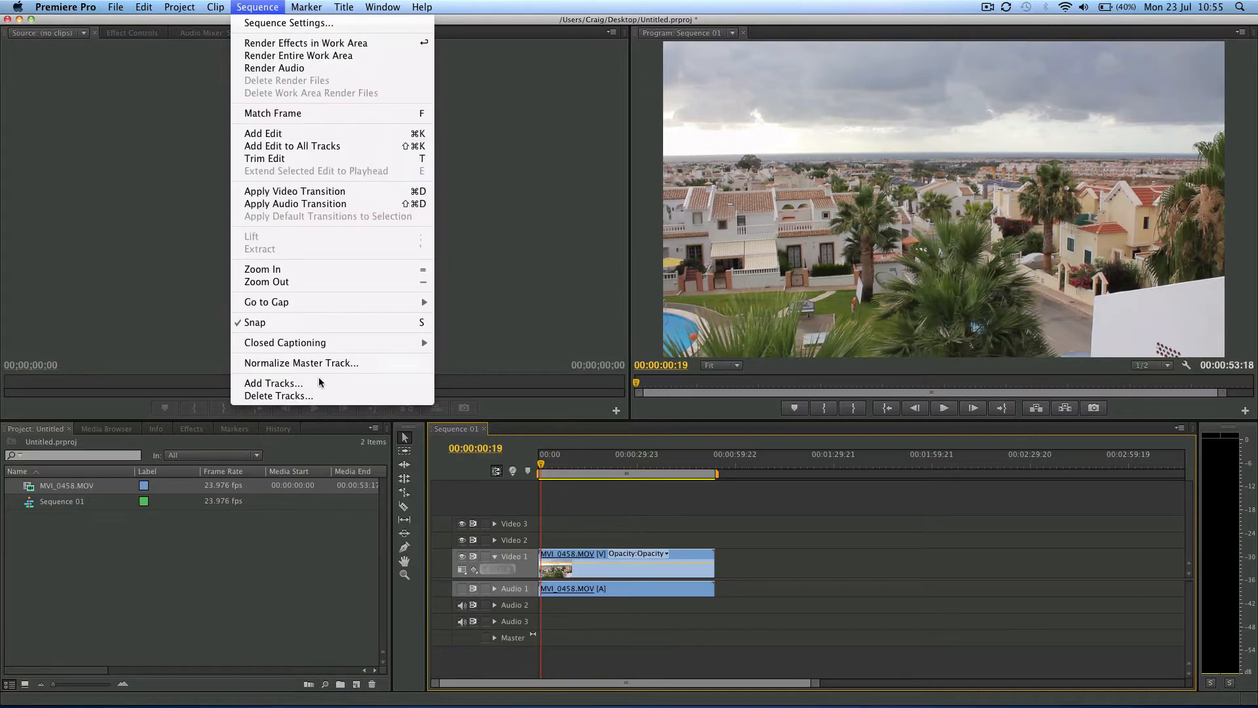
click(273, 383)
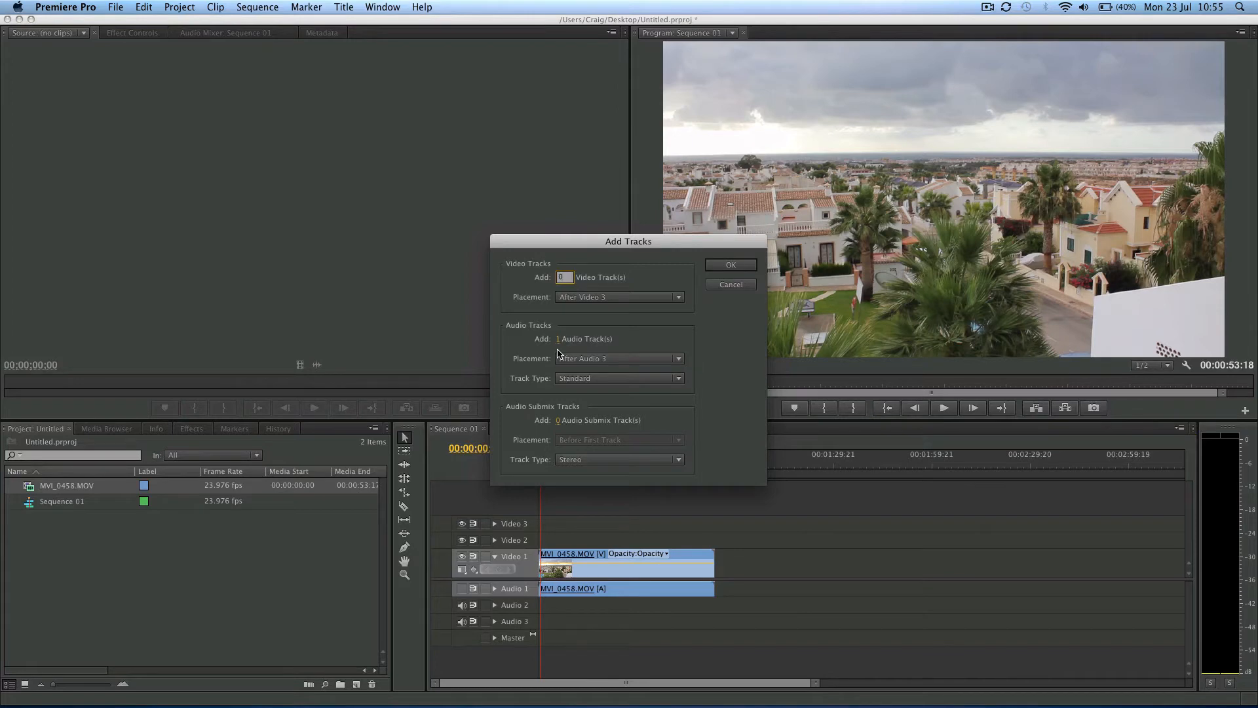
mouse_move(618, 396)
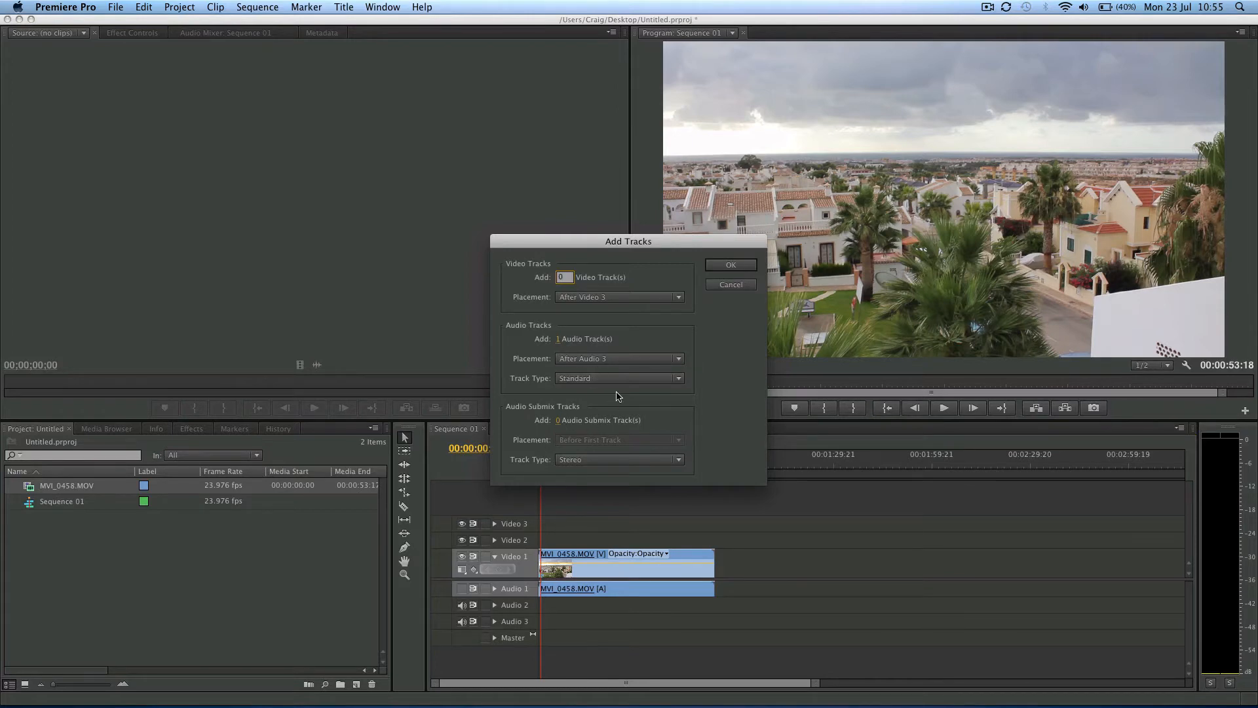
click(729, 265)
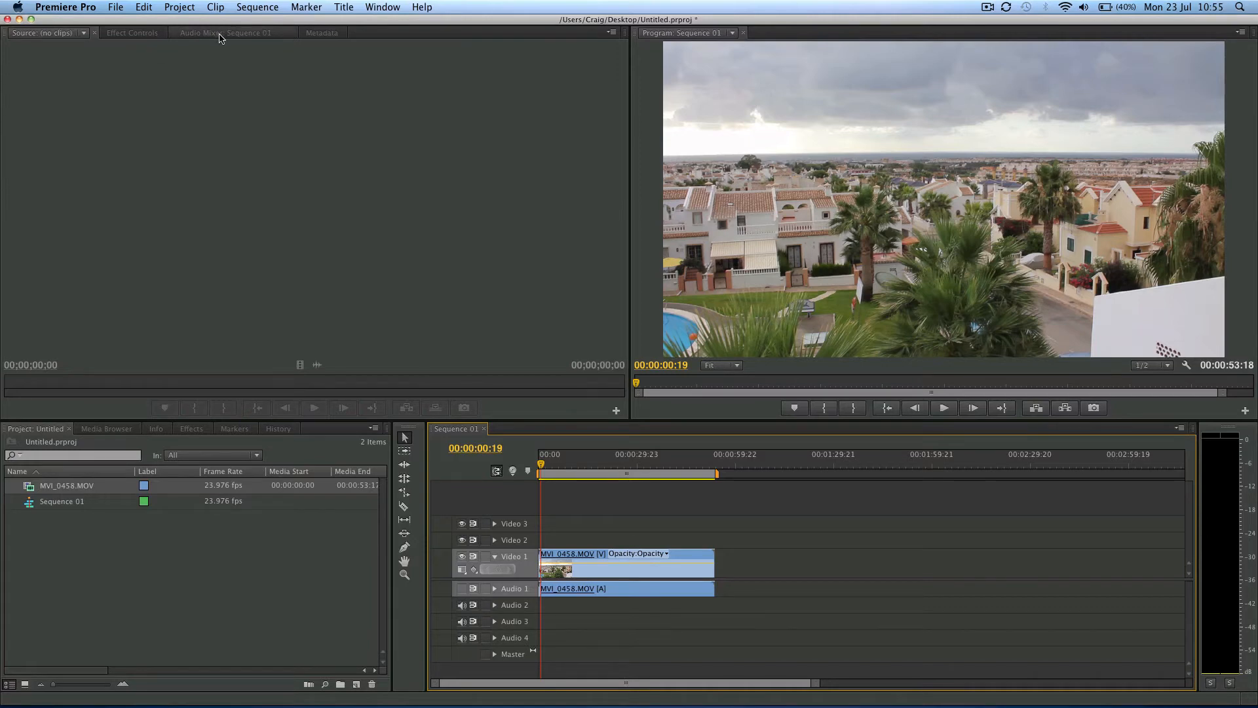
Show the Audio Mixer and arm Audio 4 for recording.
click(225, 33)
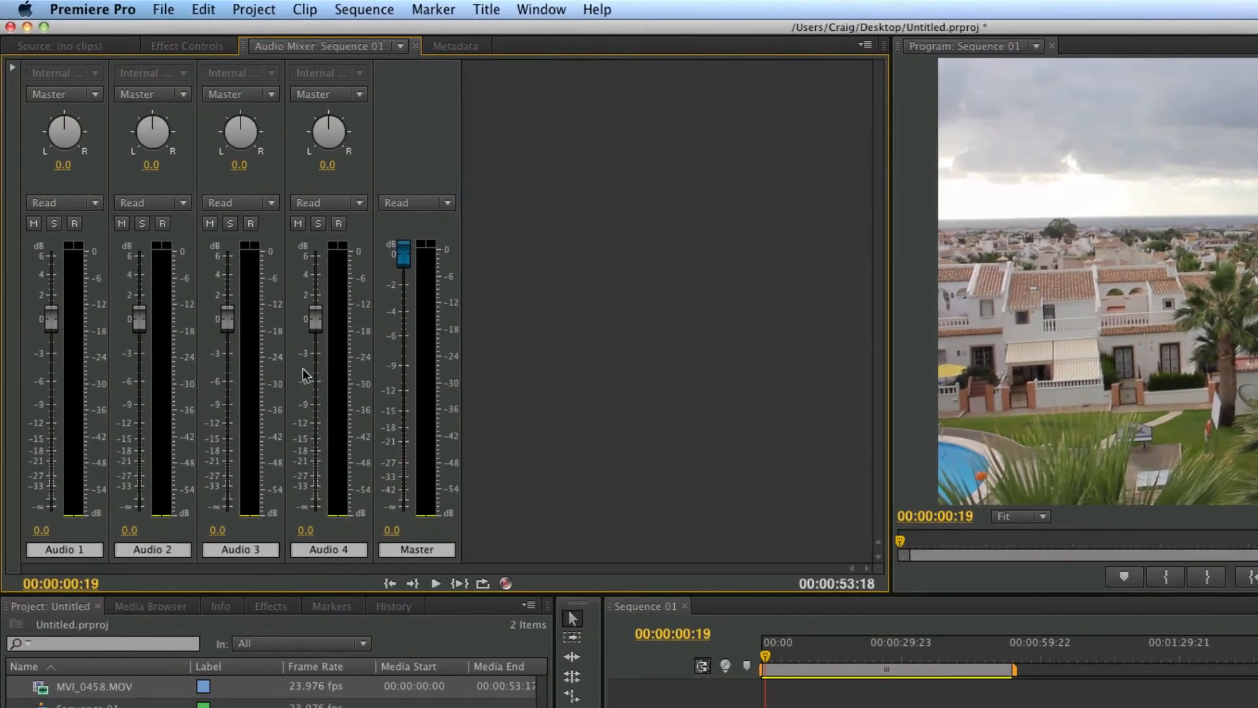
mouse_move(338, 224)
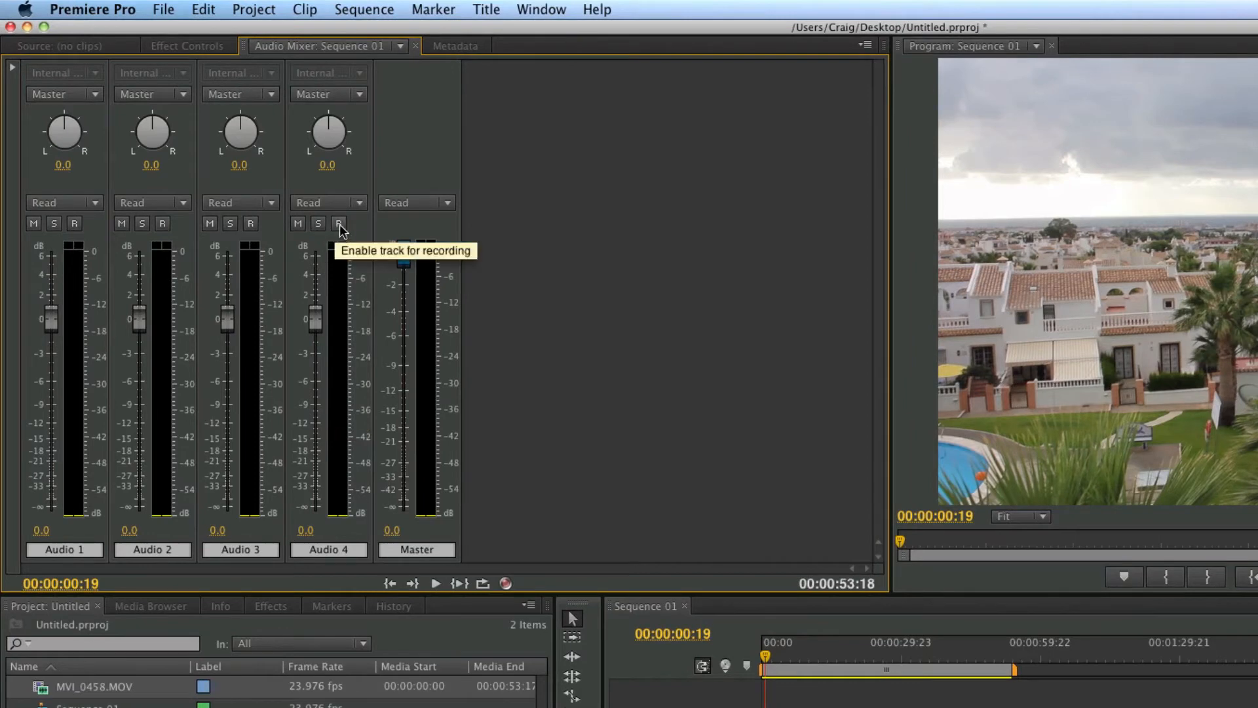
click(338, 223)
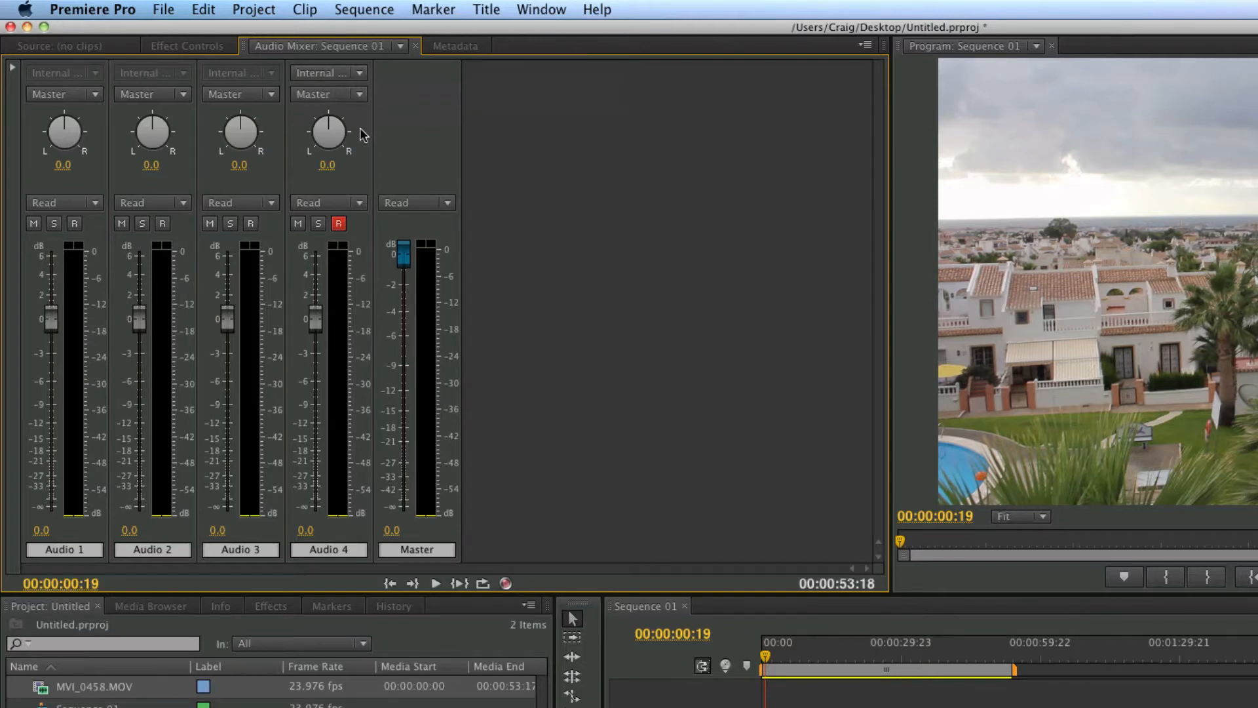
click(92, 9)
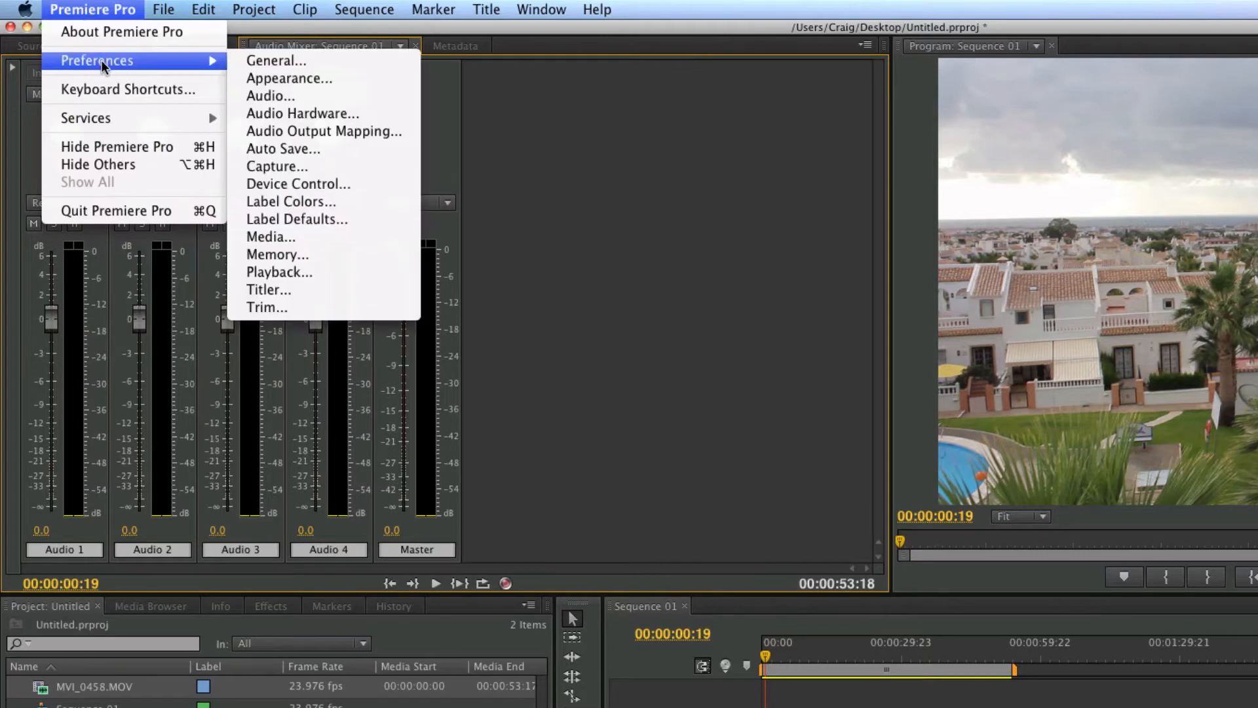
mouse_move(276, 60)
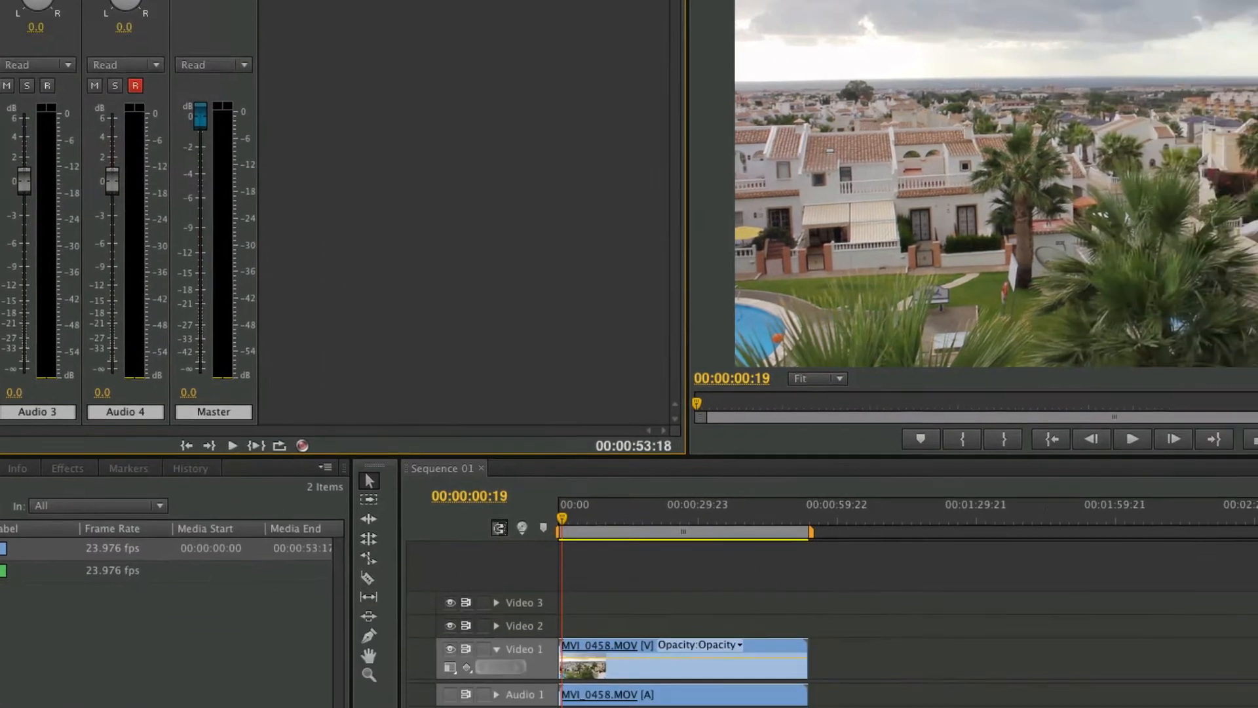
click(672, 129)
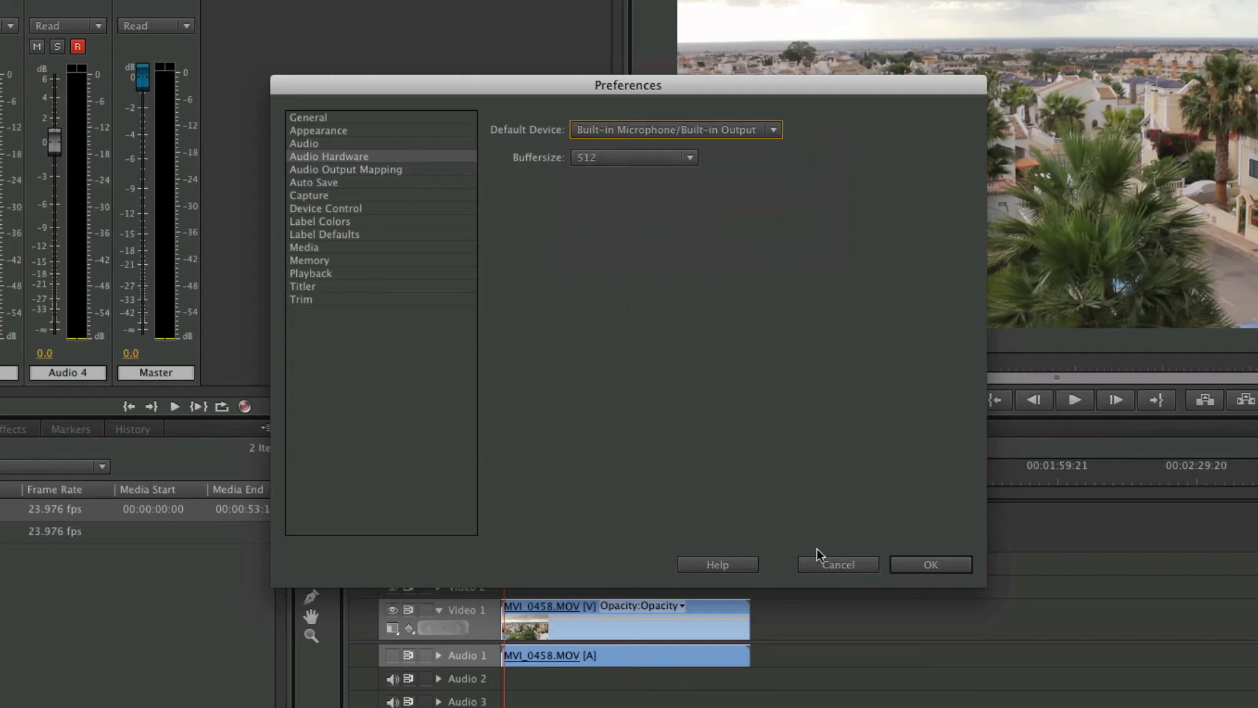
click(837, 565)
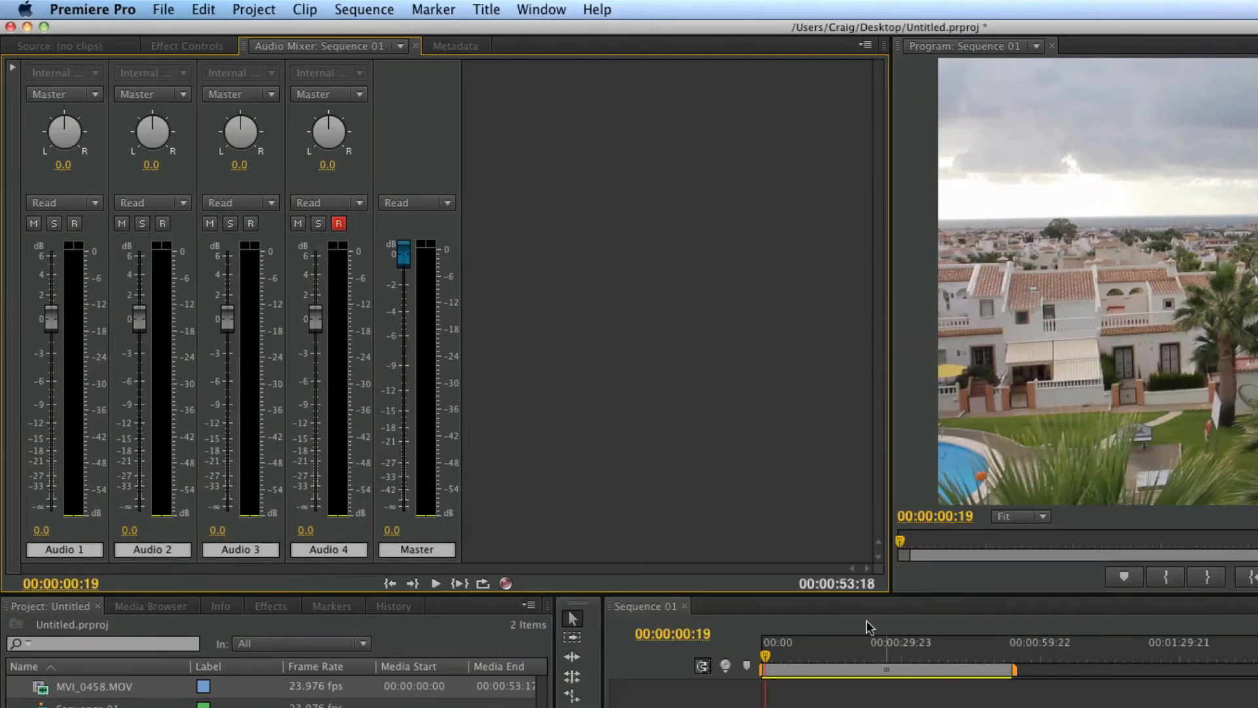
mouse_move(345, 98)
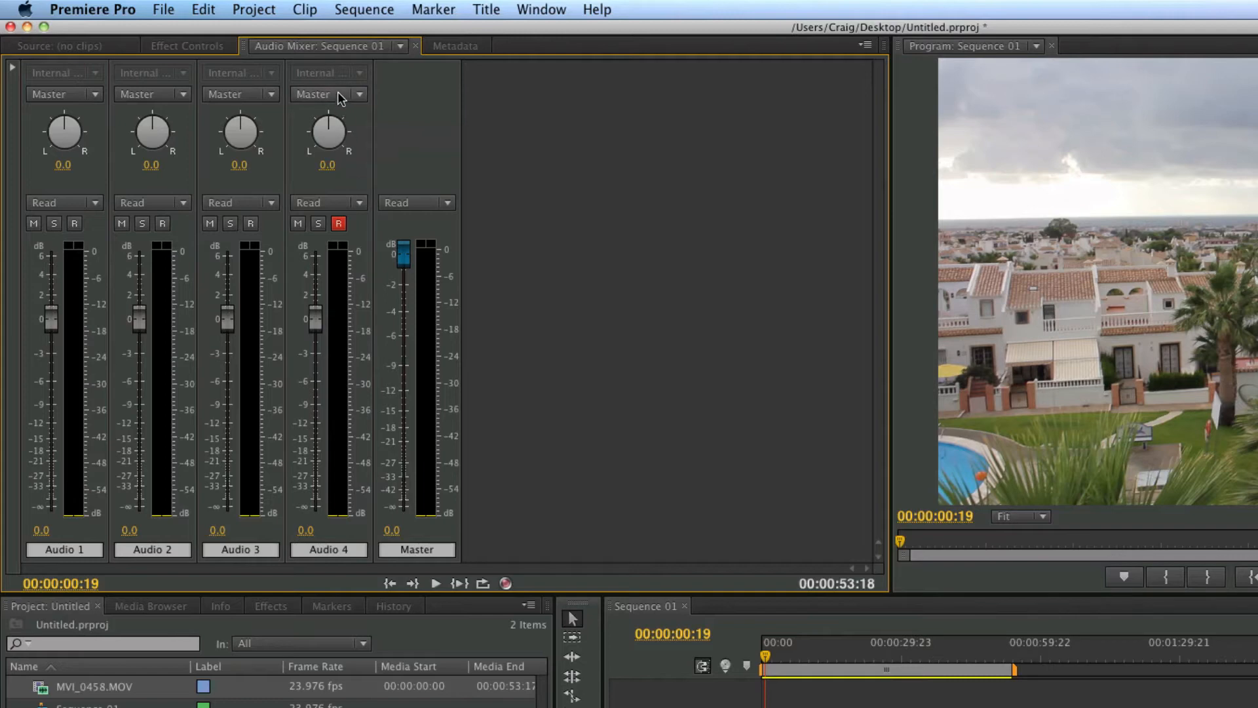
mouse_move(355, 79)
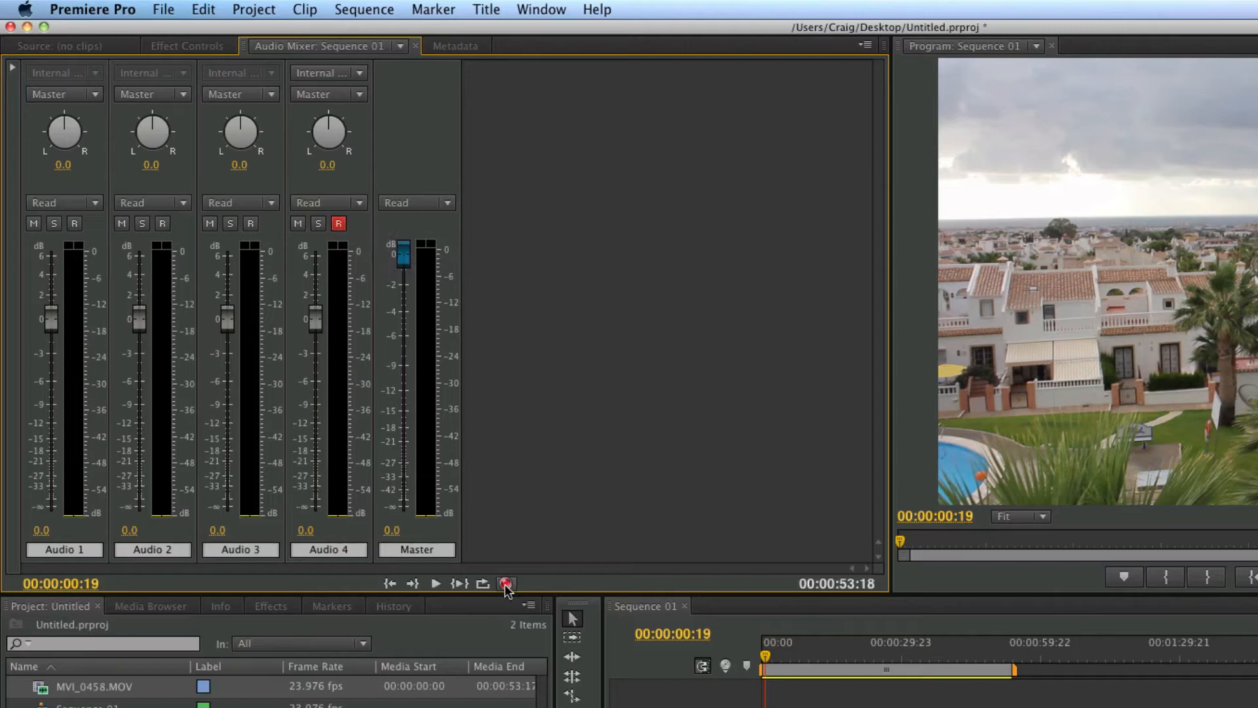
mouse_move(506, 584)
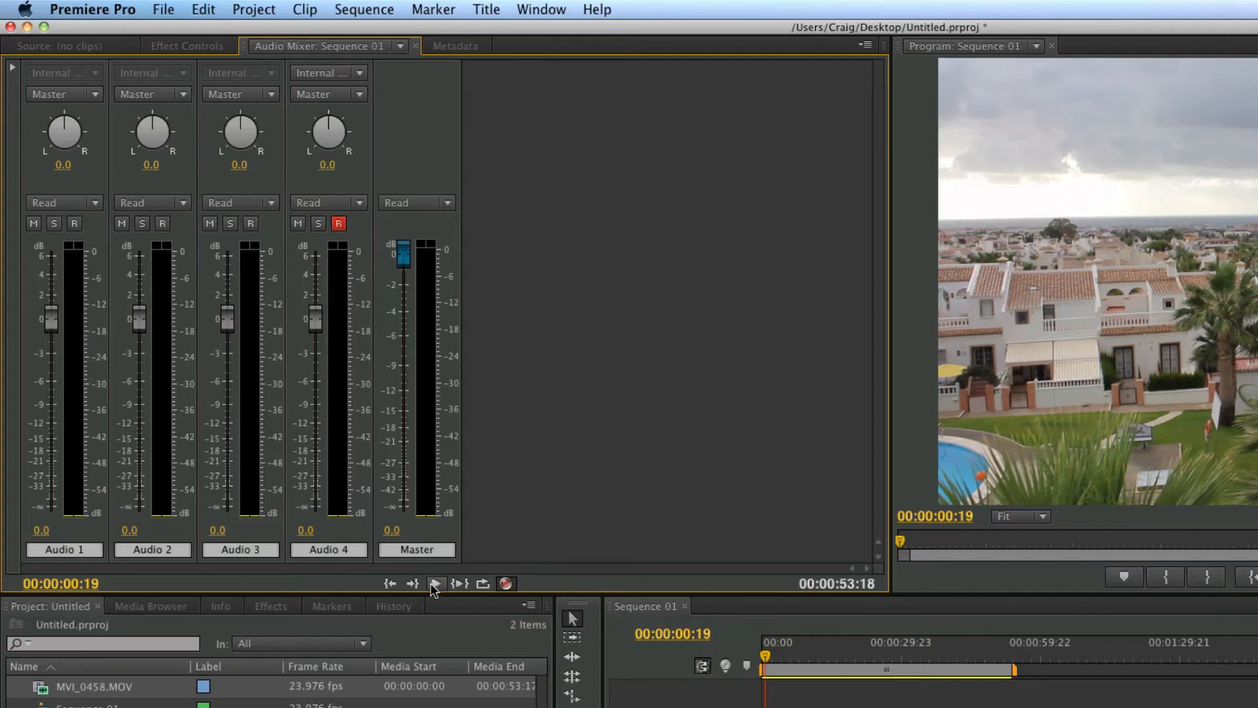
mouse_move(436, 583)
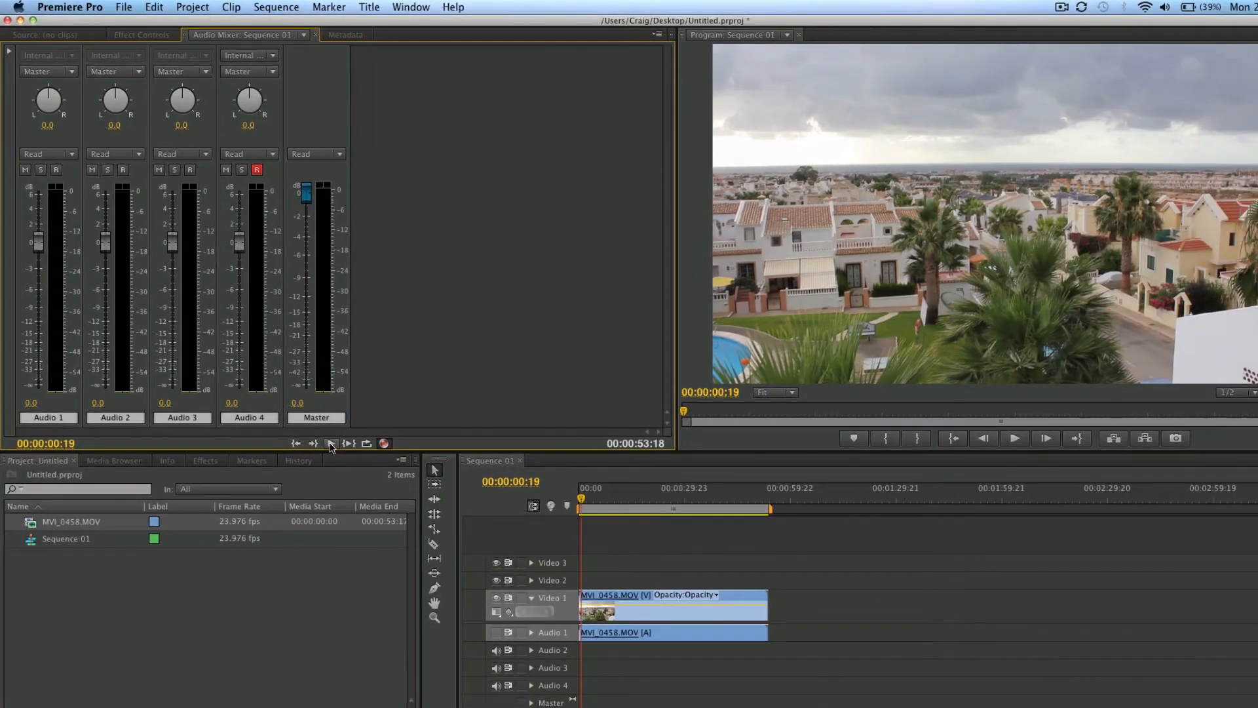
Record a voiceover onto Audio 4, creating the clip Audio 4_3.wav.
click(1013, 439)
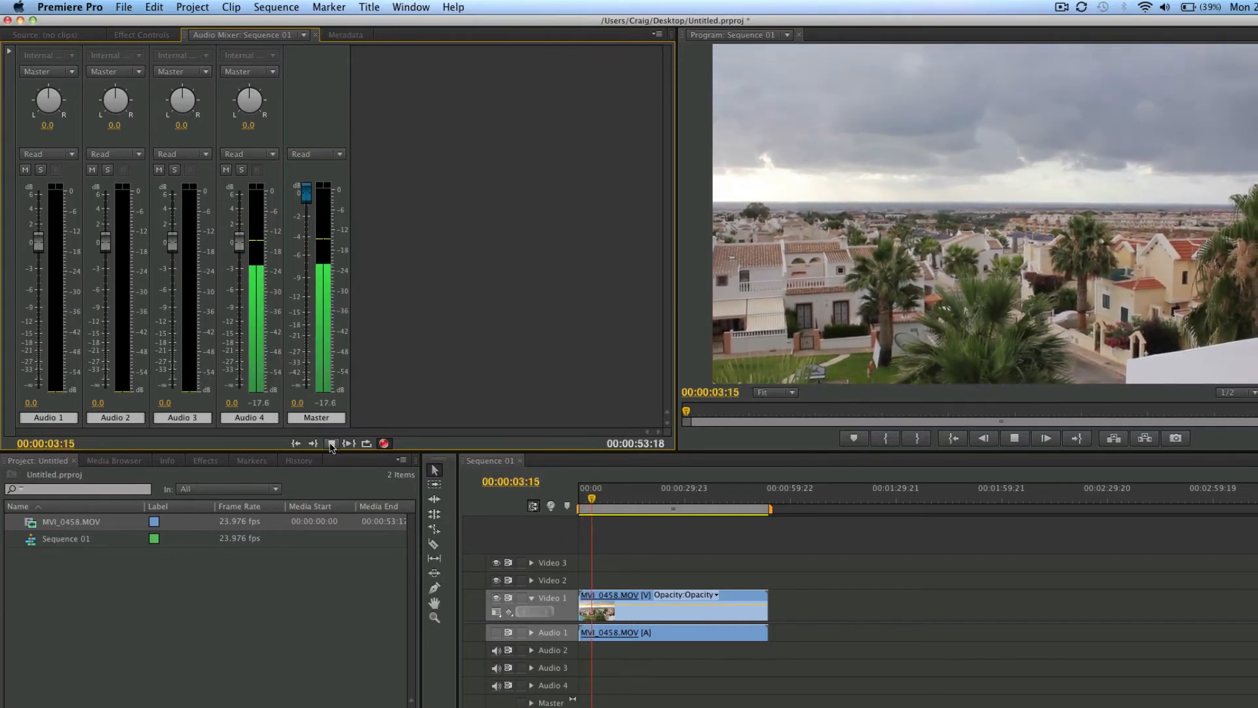
click(332, 443)
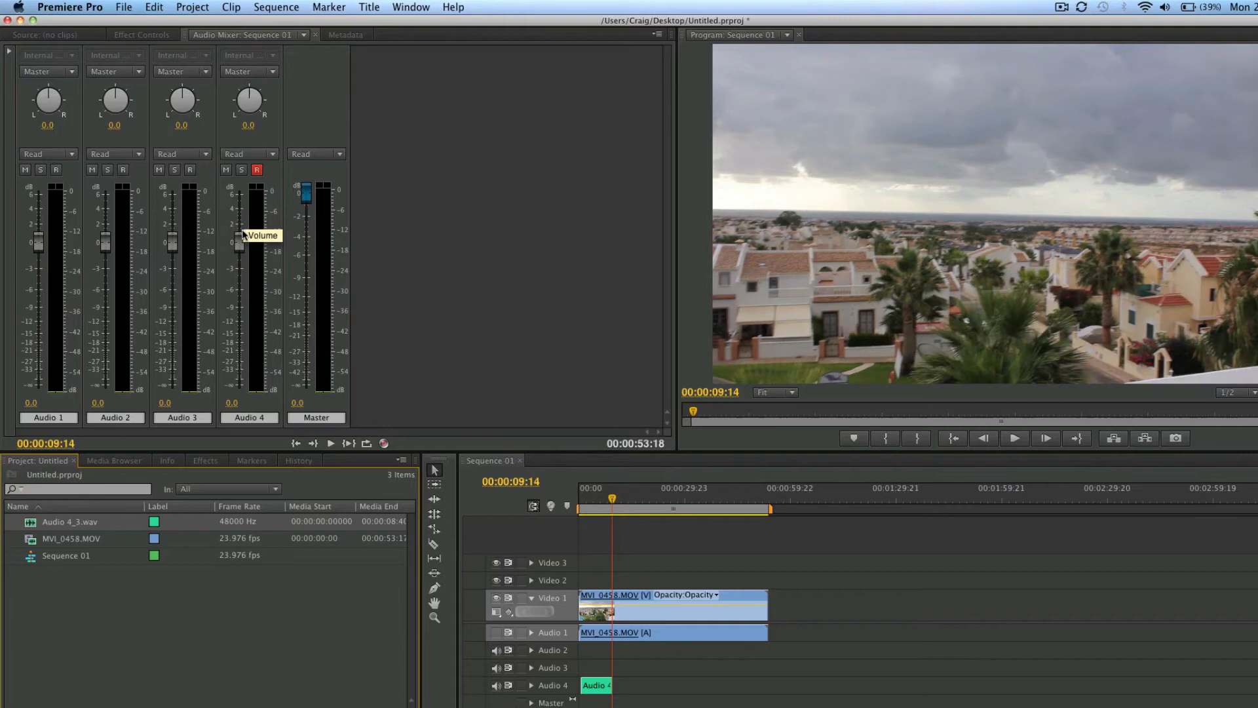
mouse_move(557, 564)
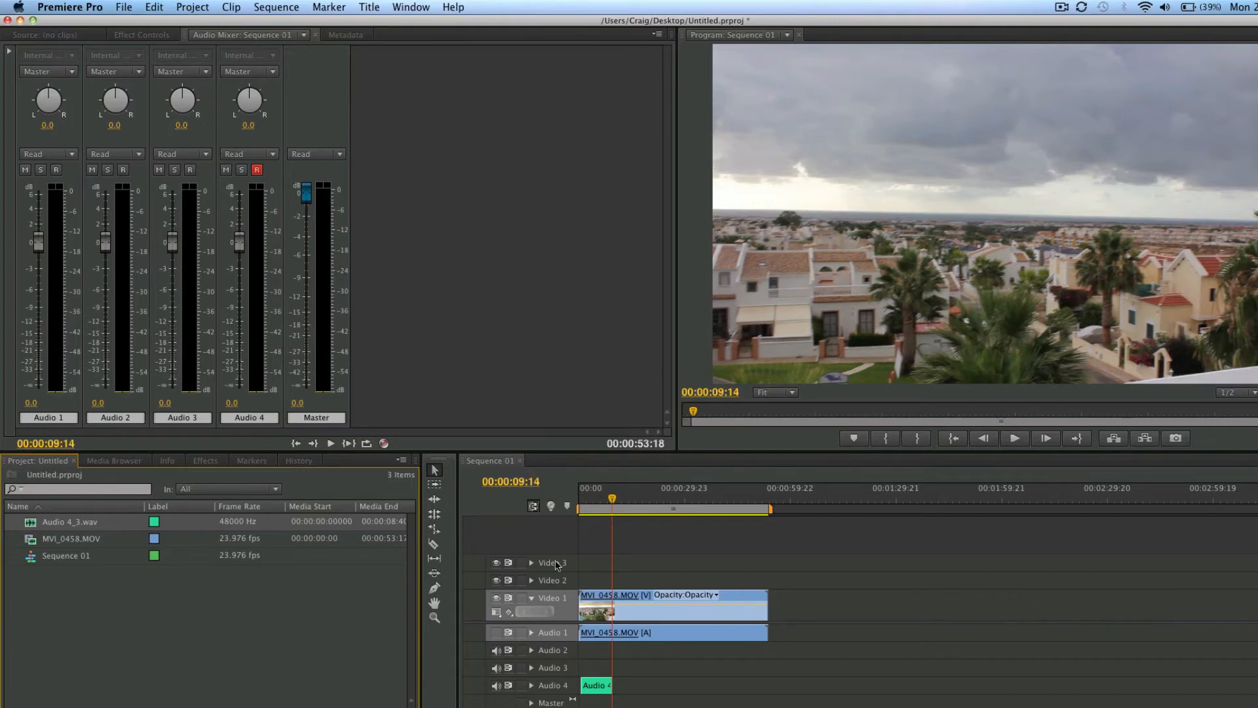
mouse_move(583, 667)
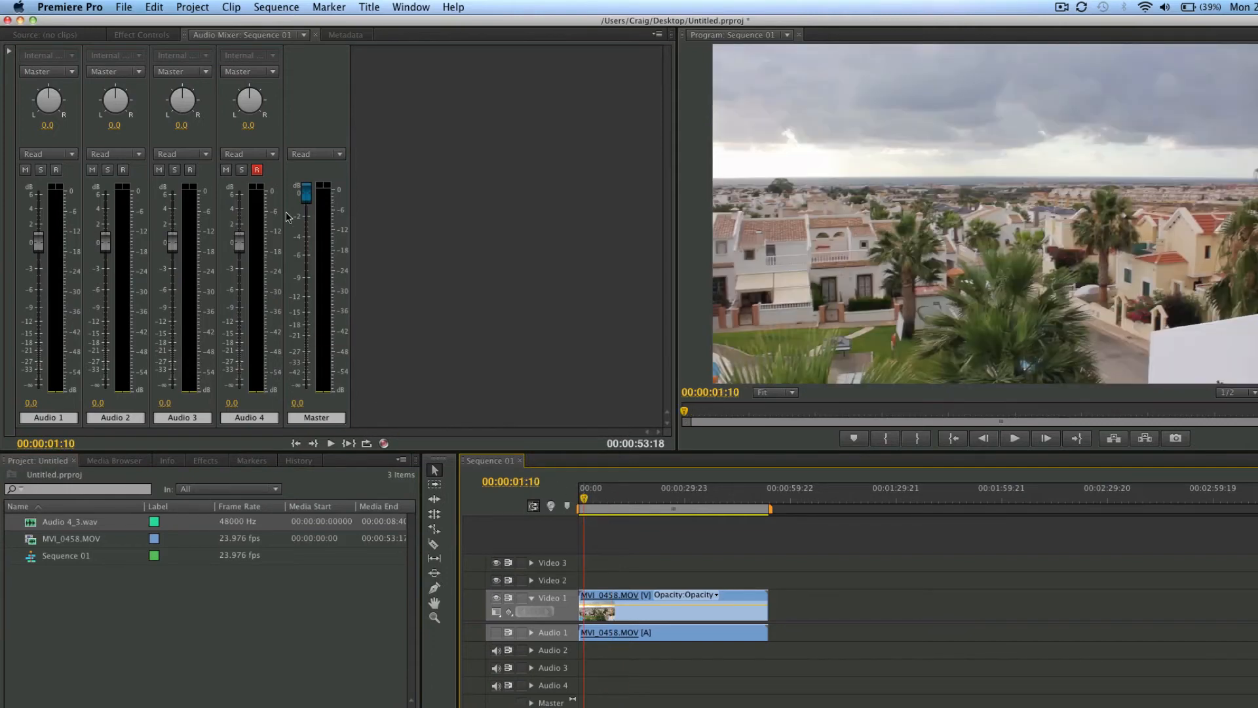
mouse_move(281, 224)
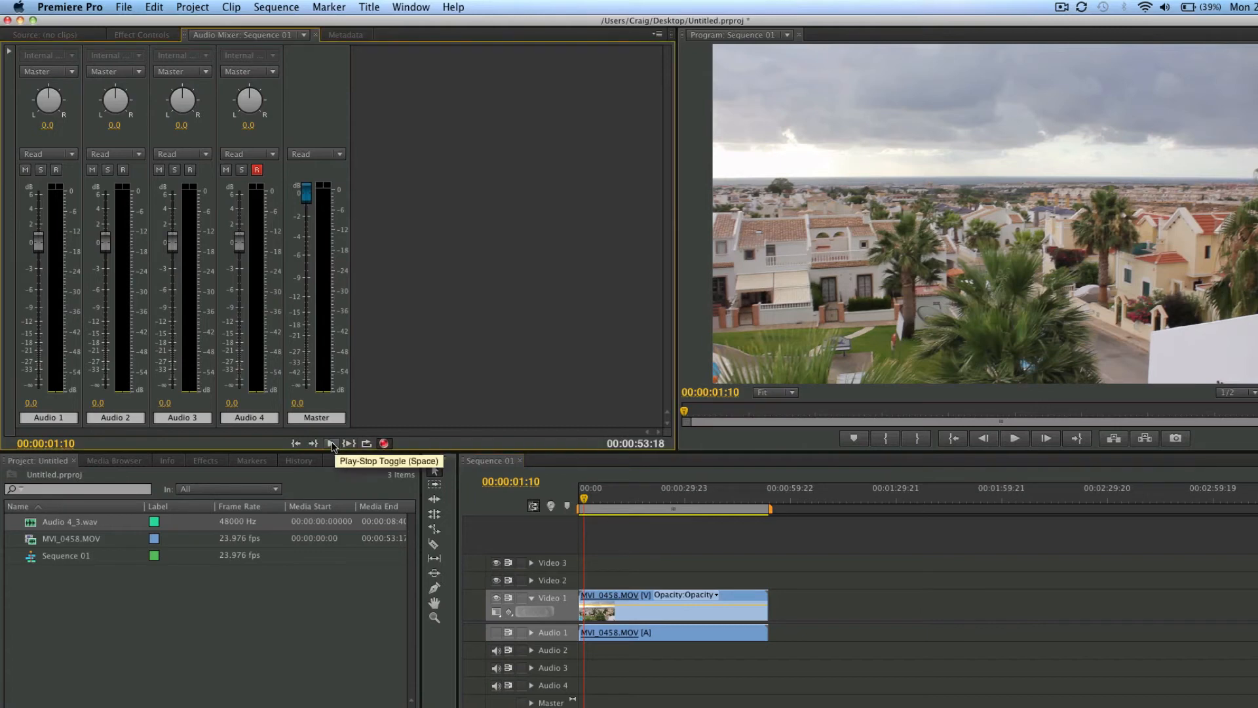
Record a second voiceover take onto Audio 4, producing Audio 4_4.wav.
click(333, 444)
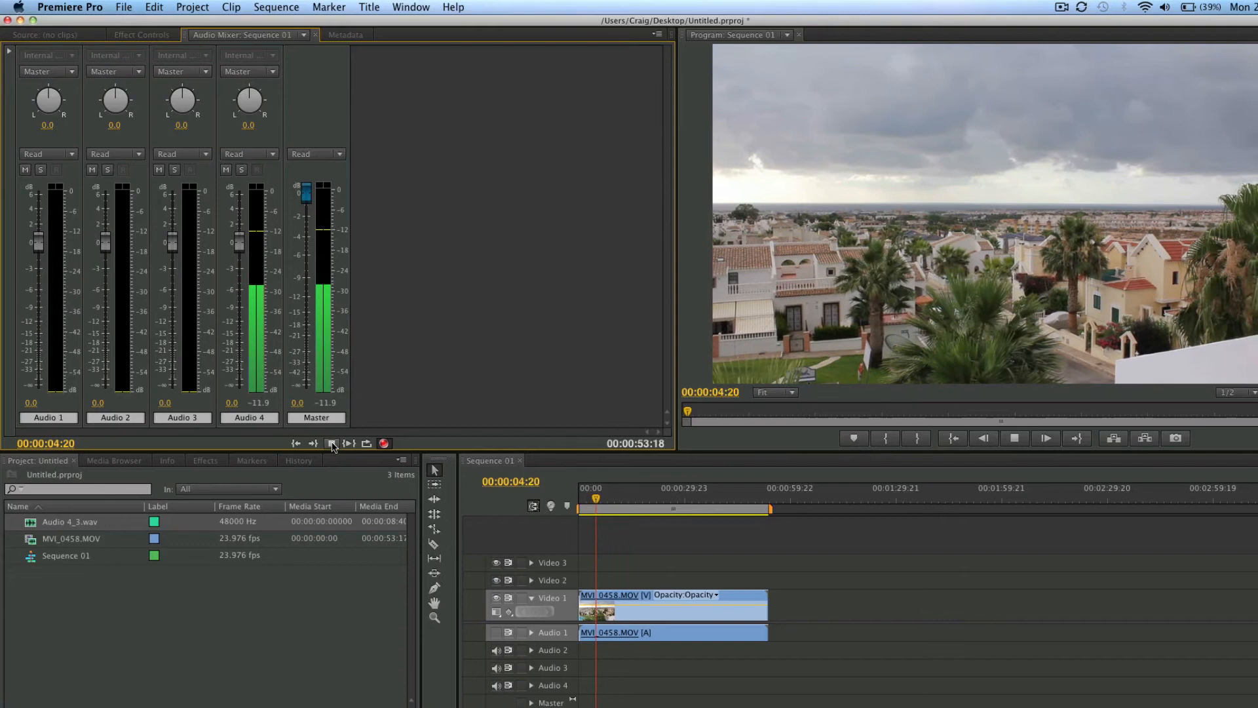
click(332, 443)
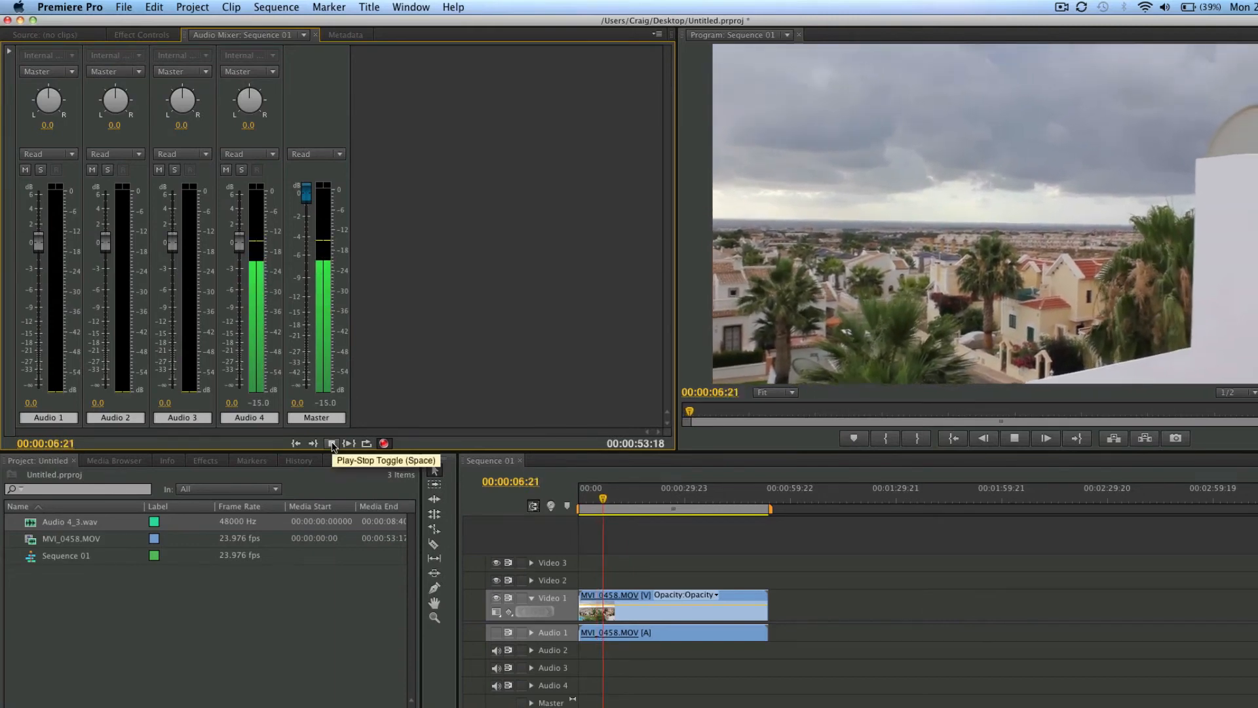
click(334, 443)
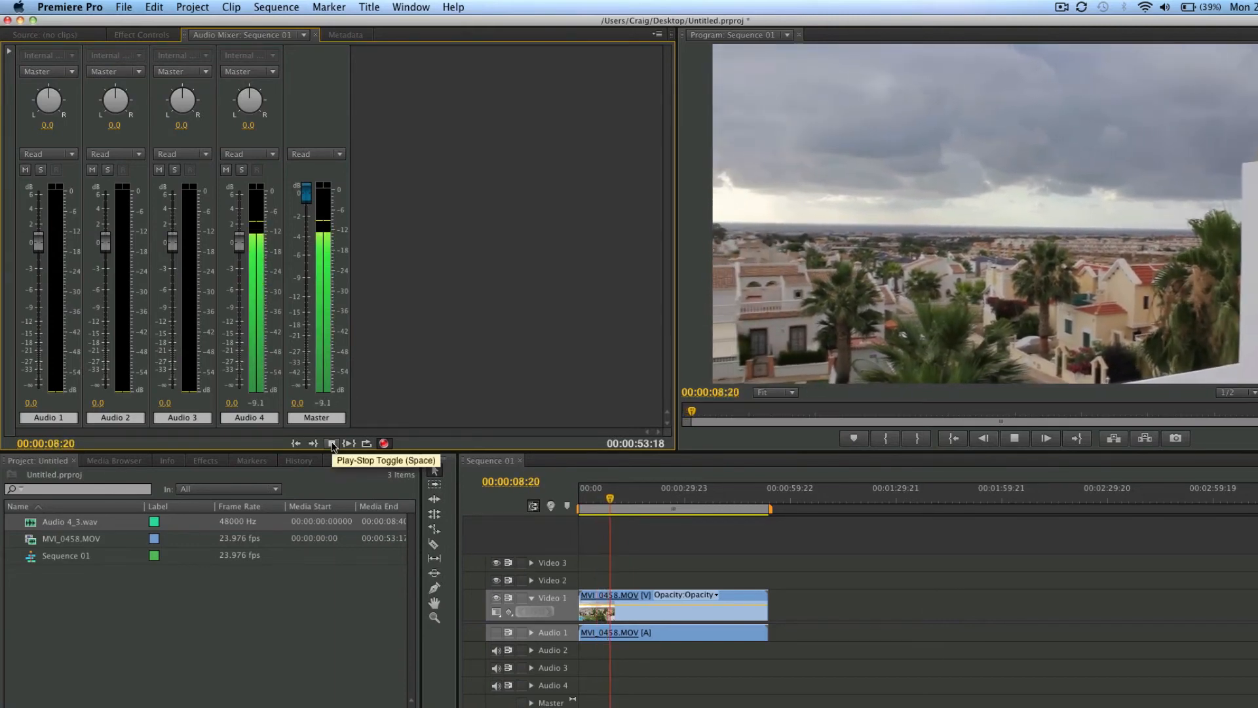
click(332, 443)
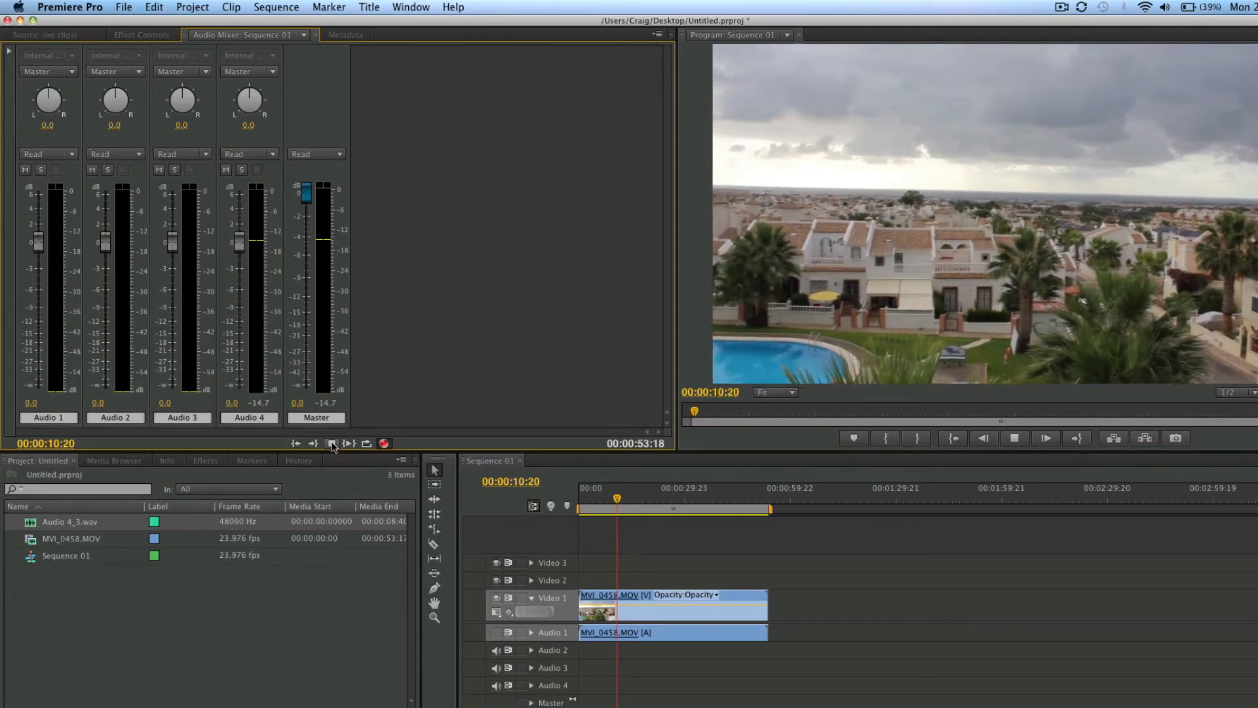
click(332, 444)
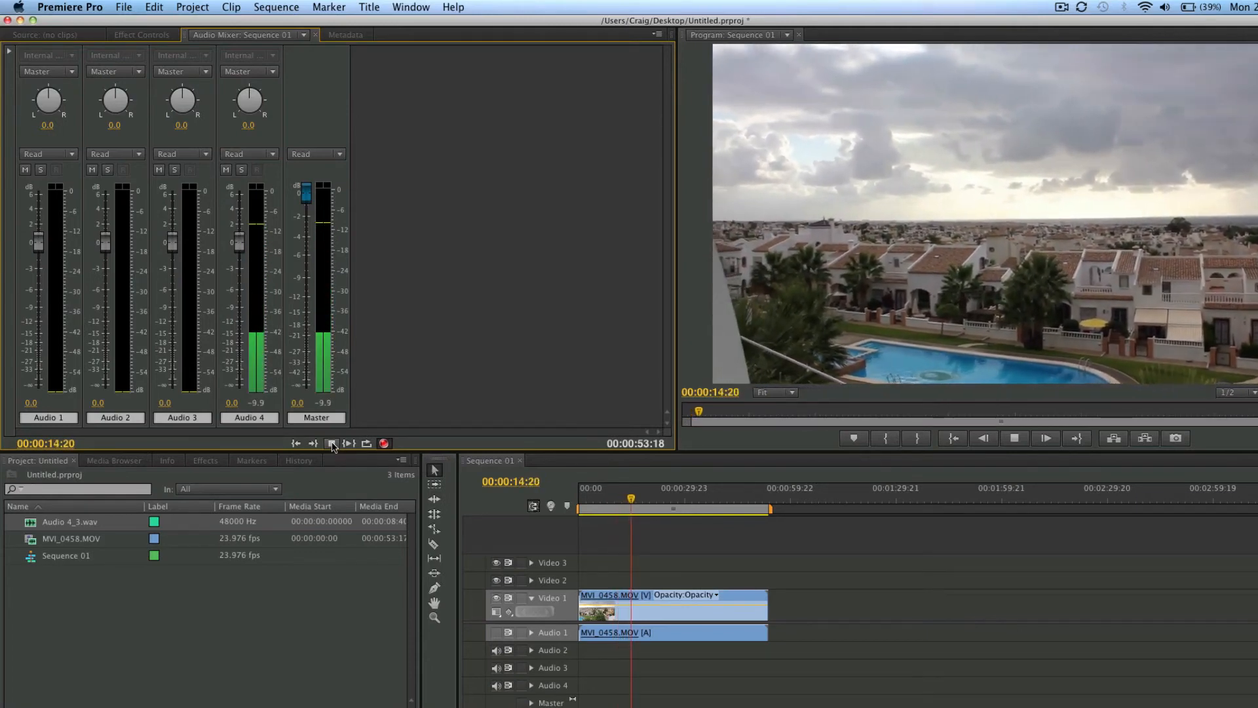
click(332, 444)
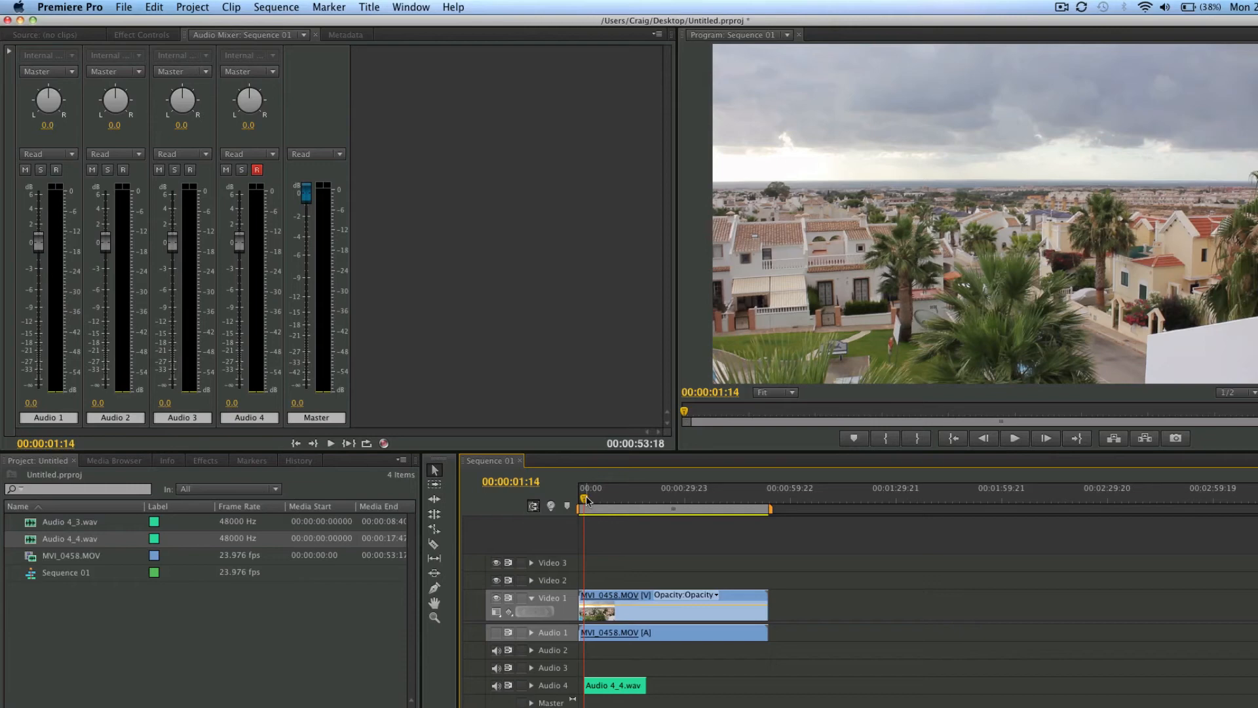
Play back the sequence to review the Audio 4_4.wav voiceover take.
click(1014, 439)
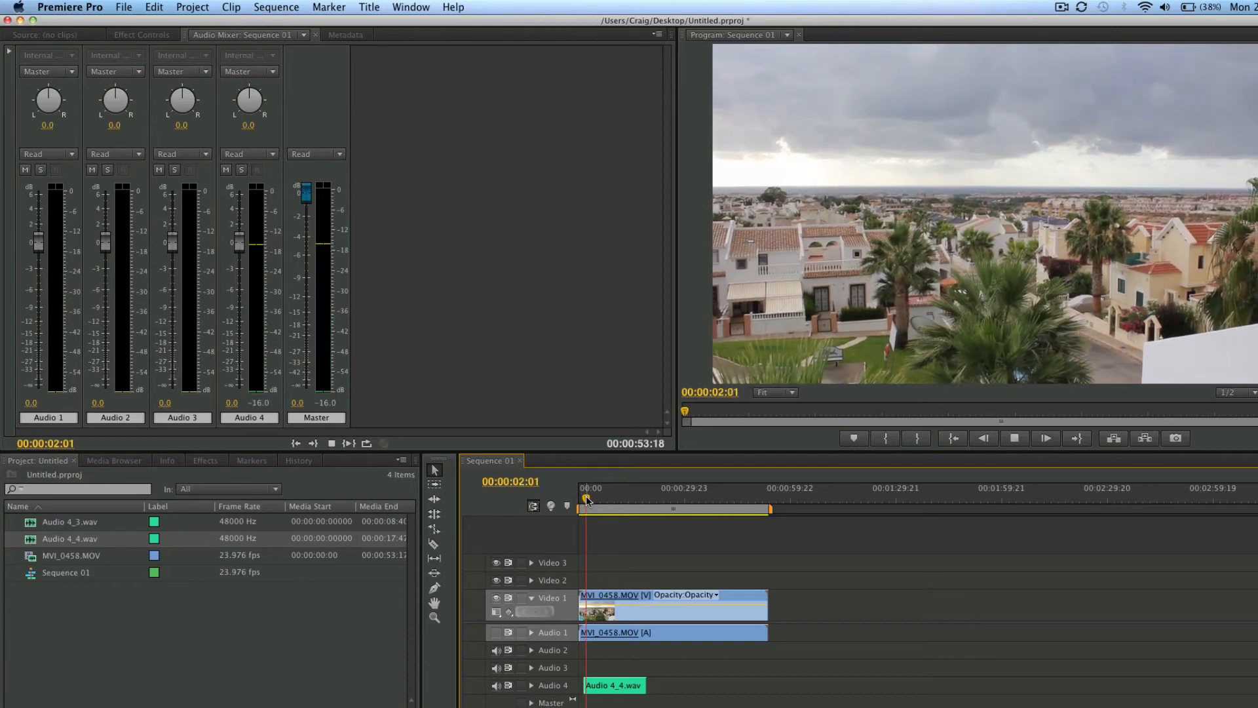